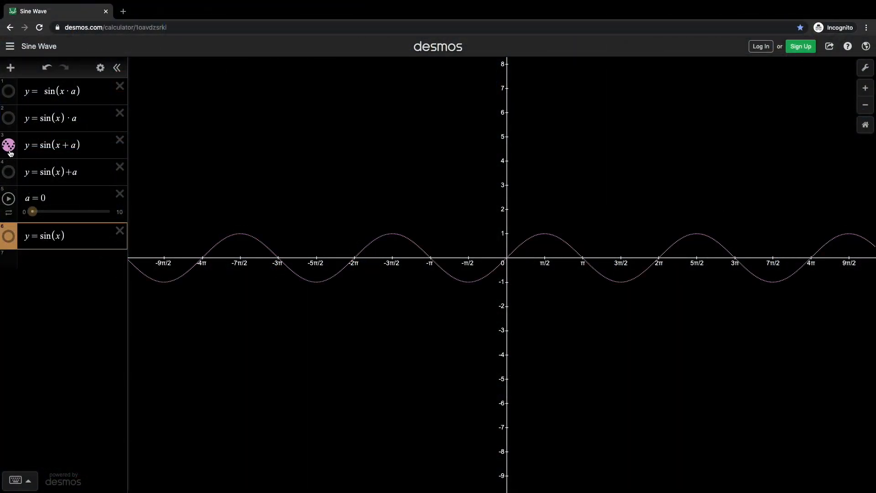
- Show the y=sin(x)+a curve and slide a up to about 4.8 and back, shifting the curves
{"action": "left_click", "coordinate": [8, 171]}
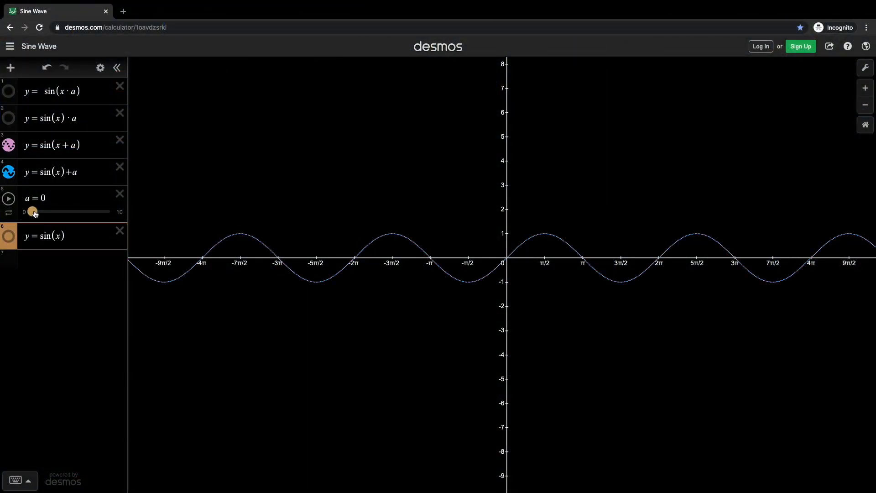
{"action": "left_click_drag", "start_coordinate": [33, 211], "coordinate": [70, 210]}
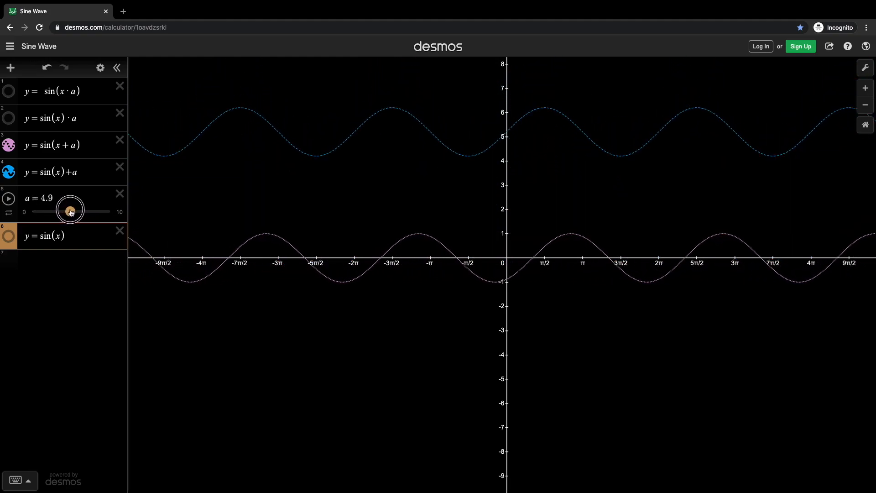
{"action": "left_click_drag", "start_coordinate": [70, 211], "coordinate": [68, 210]}
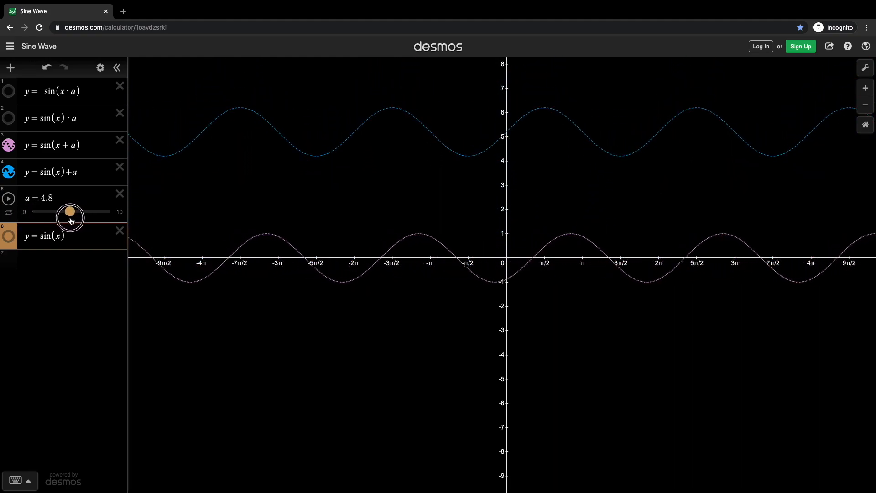
{"action": "left_click_drag", "start_coordinate": [70, 210], "coordinate": [32, 211]}
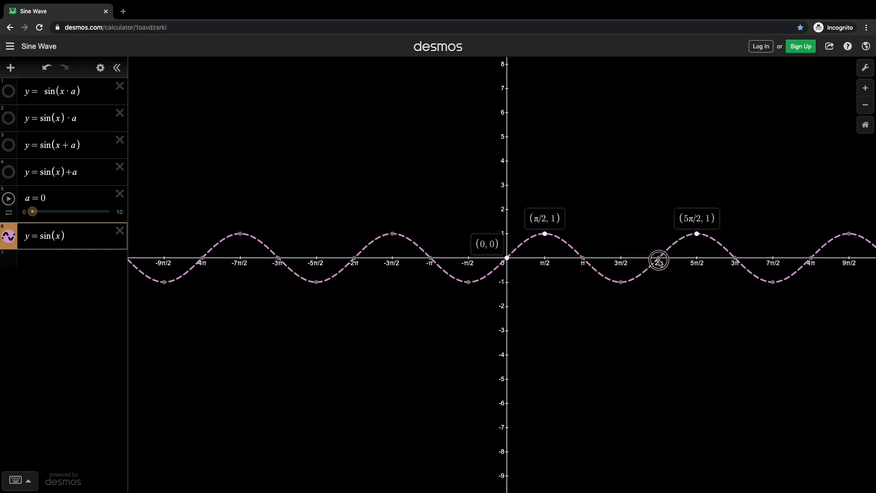
{"action": "mouse_move", "coordinate": [589, 284]}
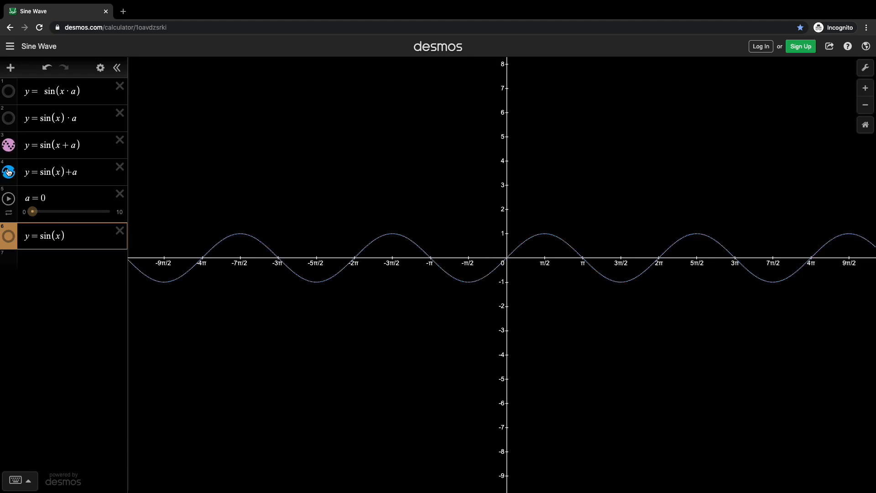
- Slide a through 1, 0, 2.8, 7.3 and 5.7, shifting sin(x+a) sideways and sin(x)+a vertically
{"action": "left_click_drag", "start_coordinate": [33, 211], "coordinate": [41, 211]}
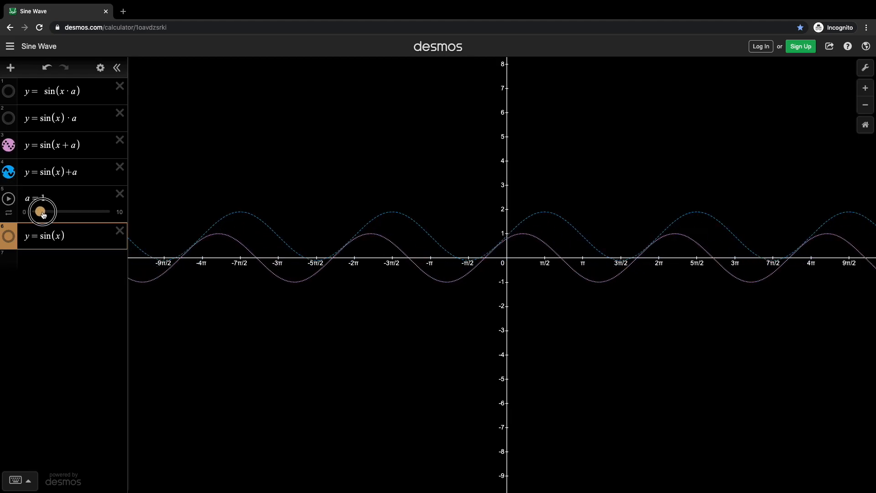
{"action": "left_click_drag", "start_coordinate": [41, 211], "coordinate": [31, 211]}
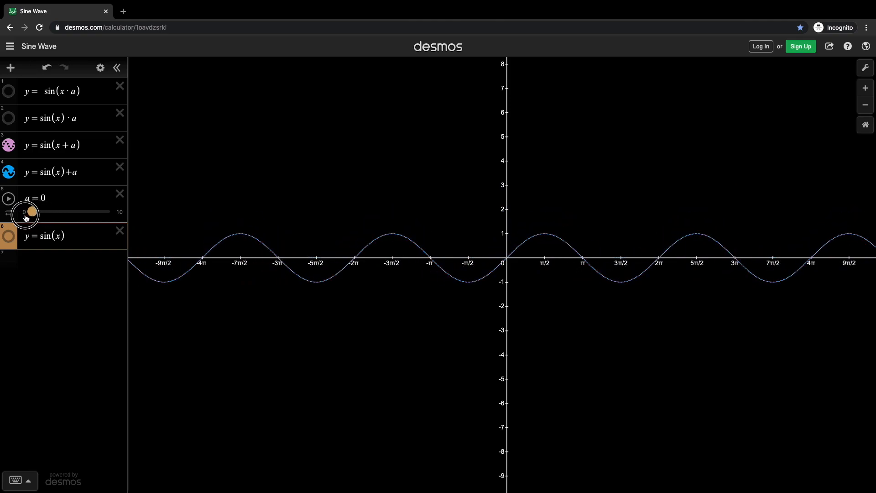
{"action": "left_click_drag", "start_coordinate": [31, 211], "coordinate": [53, 211]}
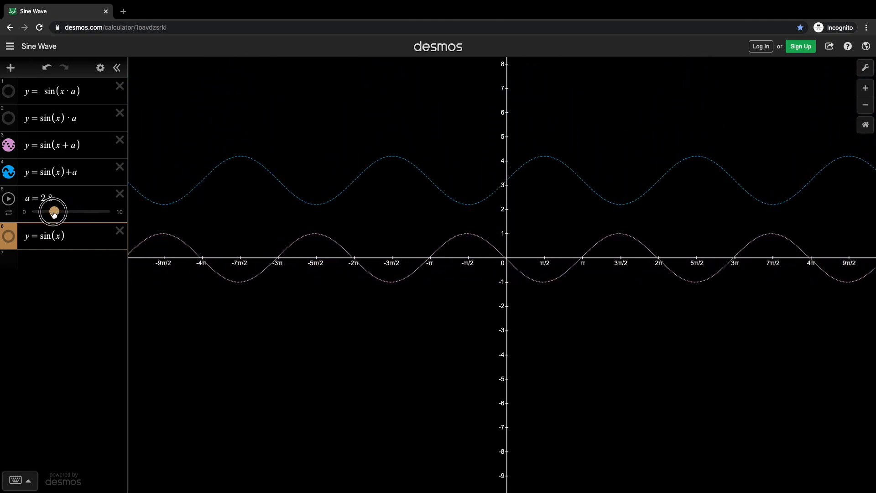
{"action": "left_click_drag", "start_coordinate": [53, 210], "coordinate": [89, 210]}
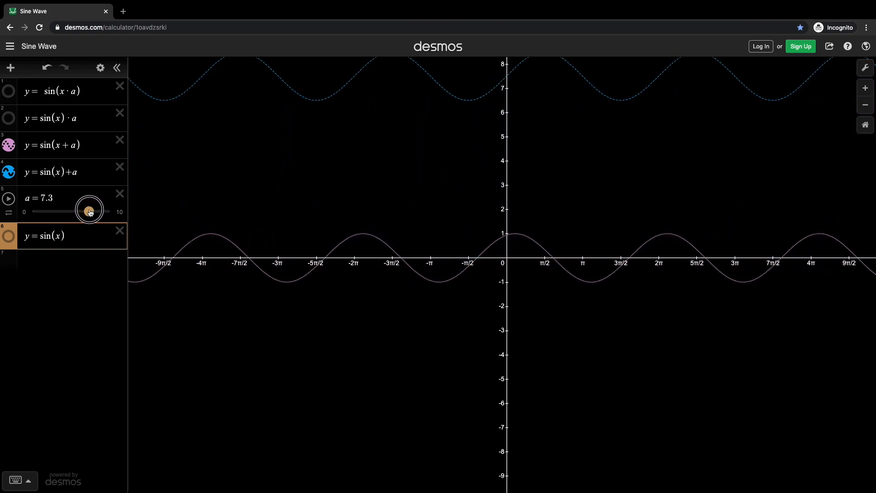
{"action": "left_click_drag", "start_coordinate": [89, 211], "coordinate": [77, 211]}
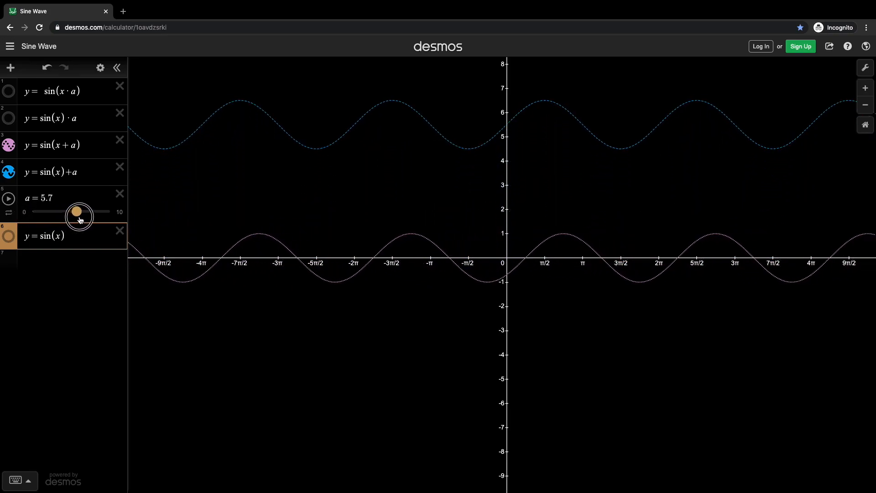
{"action": "left_click_drag", "start_coordinate": [77, 211], "coordinate": [52, 211]}
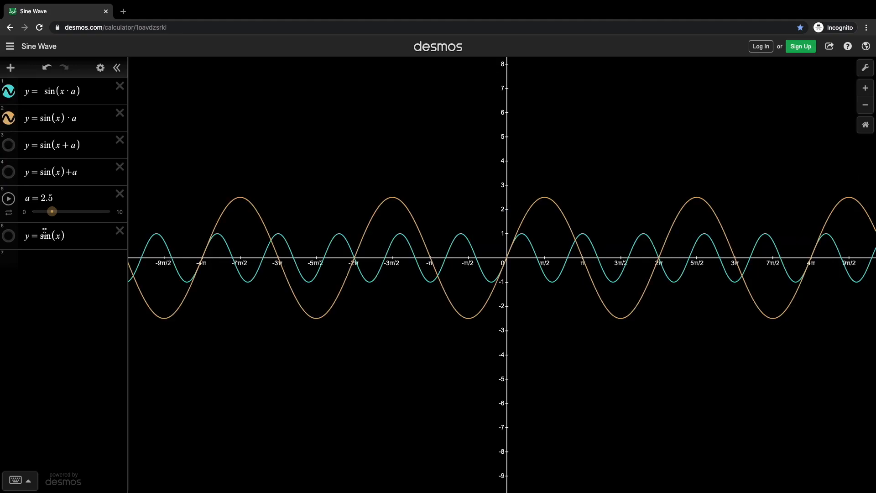
- Slide a through 3.9, 1.4, 4.3, 4.8, 2.2 and 1.9, changing the waves' frequency and height
{"action": "left_click_drag", "start_coordinate": [52, 210], "coordinate": [63, 211]}
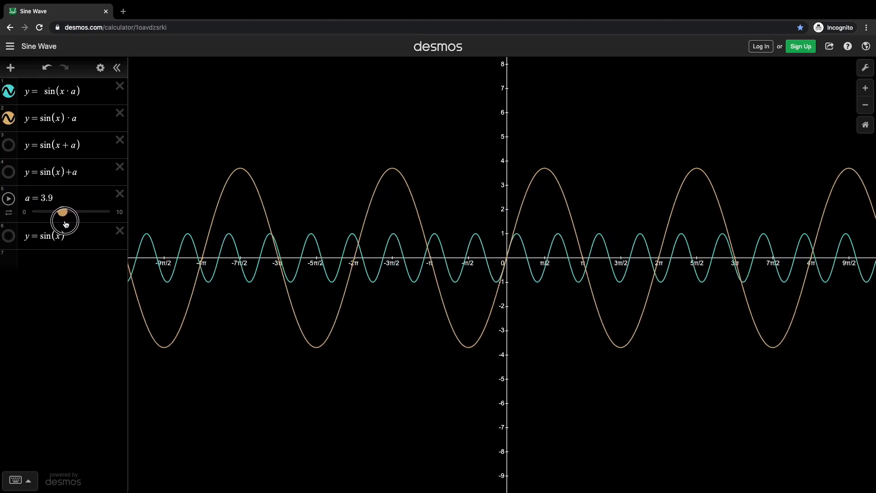
{"action": "left_click_drag", "start_coordinate": [63, 217], "coordinate": [43, 218]}
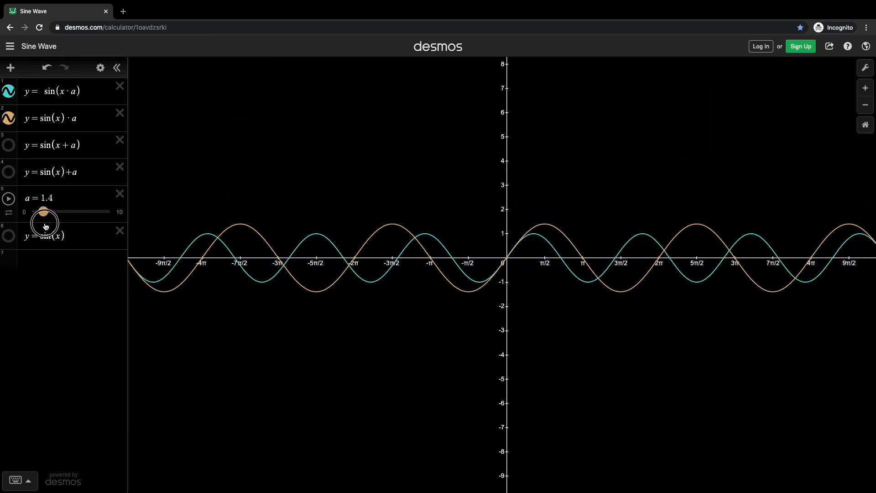
{"action": "left_click_drag", "start_coordinate": [45, 210], "coordinate": [68, 211]}
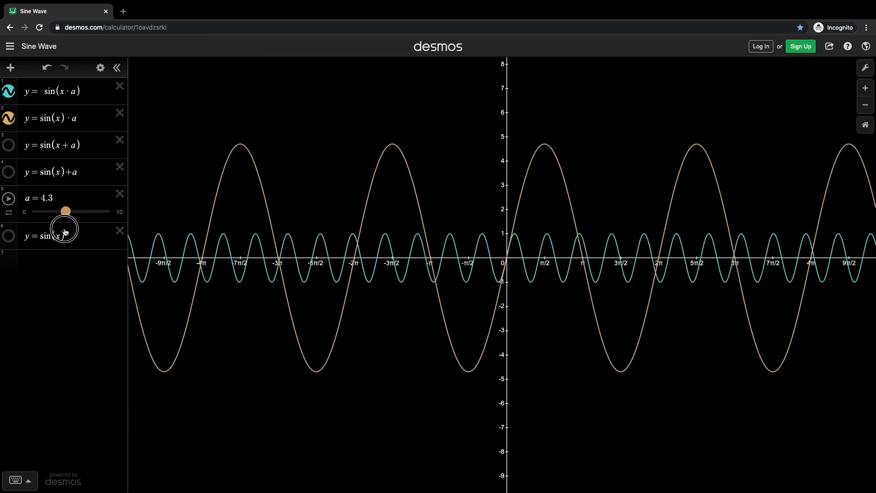
{"action": "left_click_drag", "start_coordinate": [67, 211], "coordinate": [70, 211]}
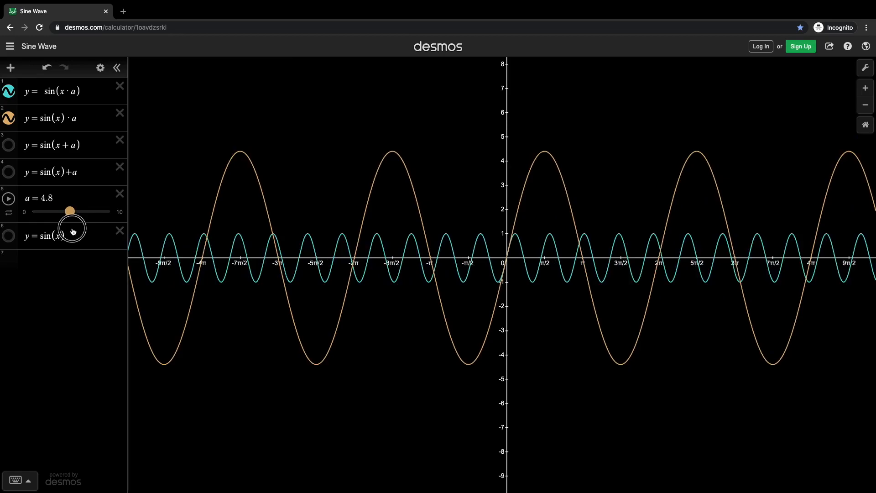
{"action": "left_click_drag", "start_coordinate": [69, 211], "coordinate": [49, 211]}
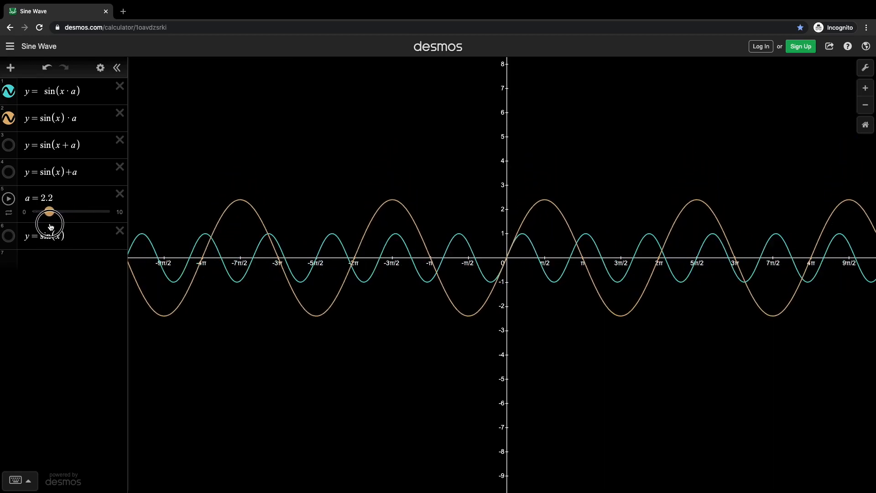
{"action": "left_click_drag", "start_coordinate": [52, 211], "coordinate": [47, 211]}
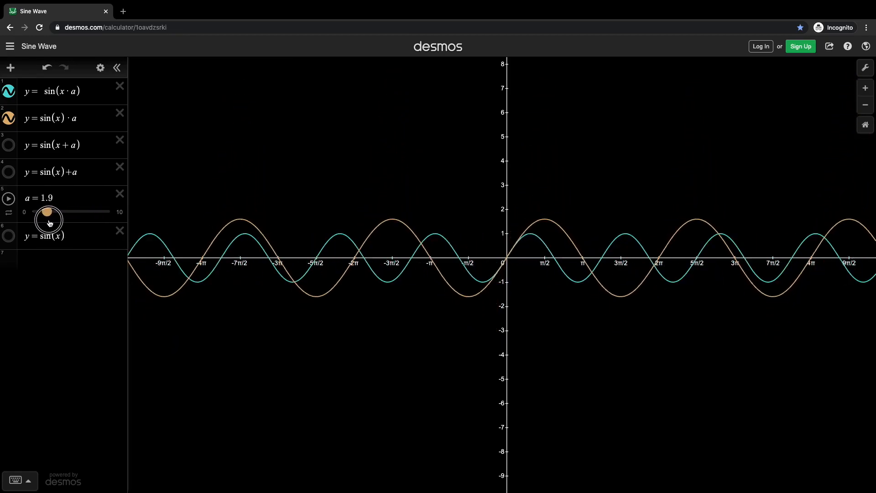
{"action": "left_click_drag", "start_coordinate": [48, 212], "coordinate": [31, 211]}
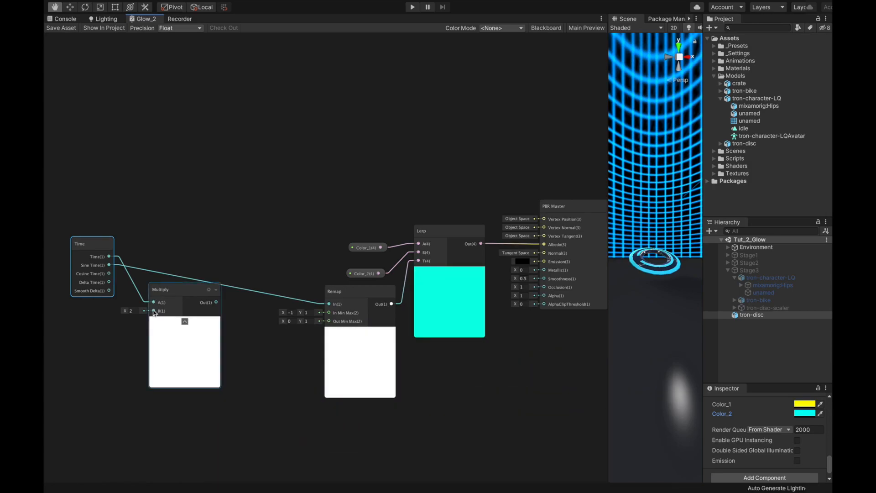
- Add a Slider node via search 'slid' and edit its maximum value
{"action": "type", "text": "slid"}
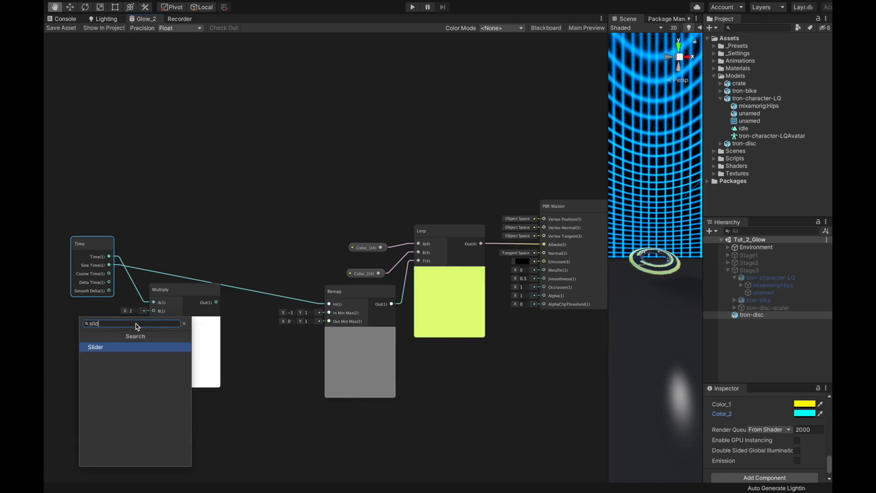
{"action": "left_click", "coordinate": [96, 347]}
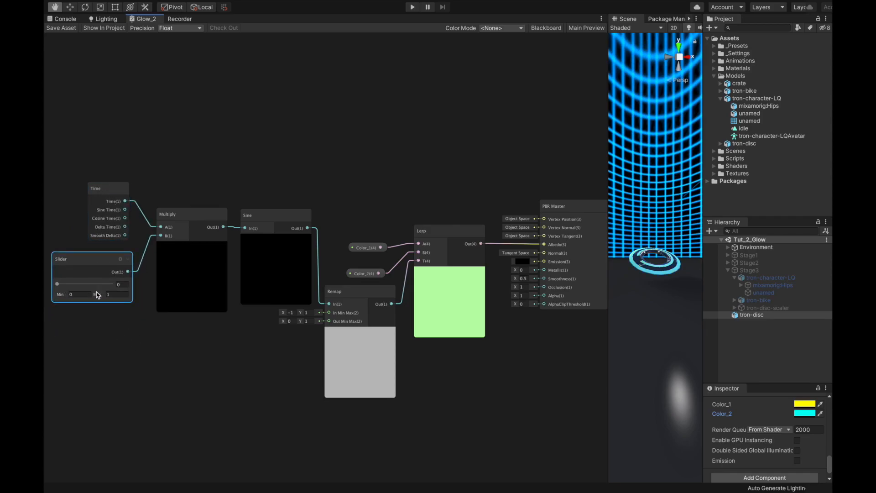
{"action": "left_click", "coordinate": [111, 295]}
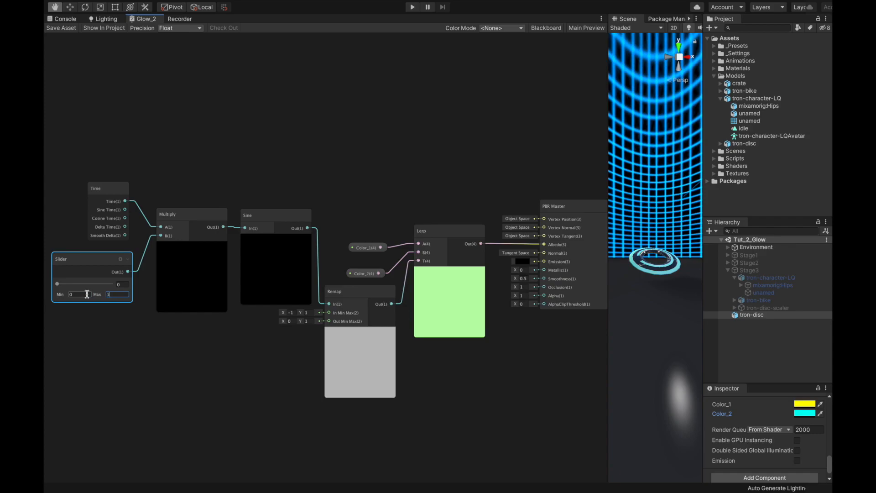